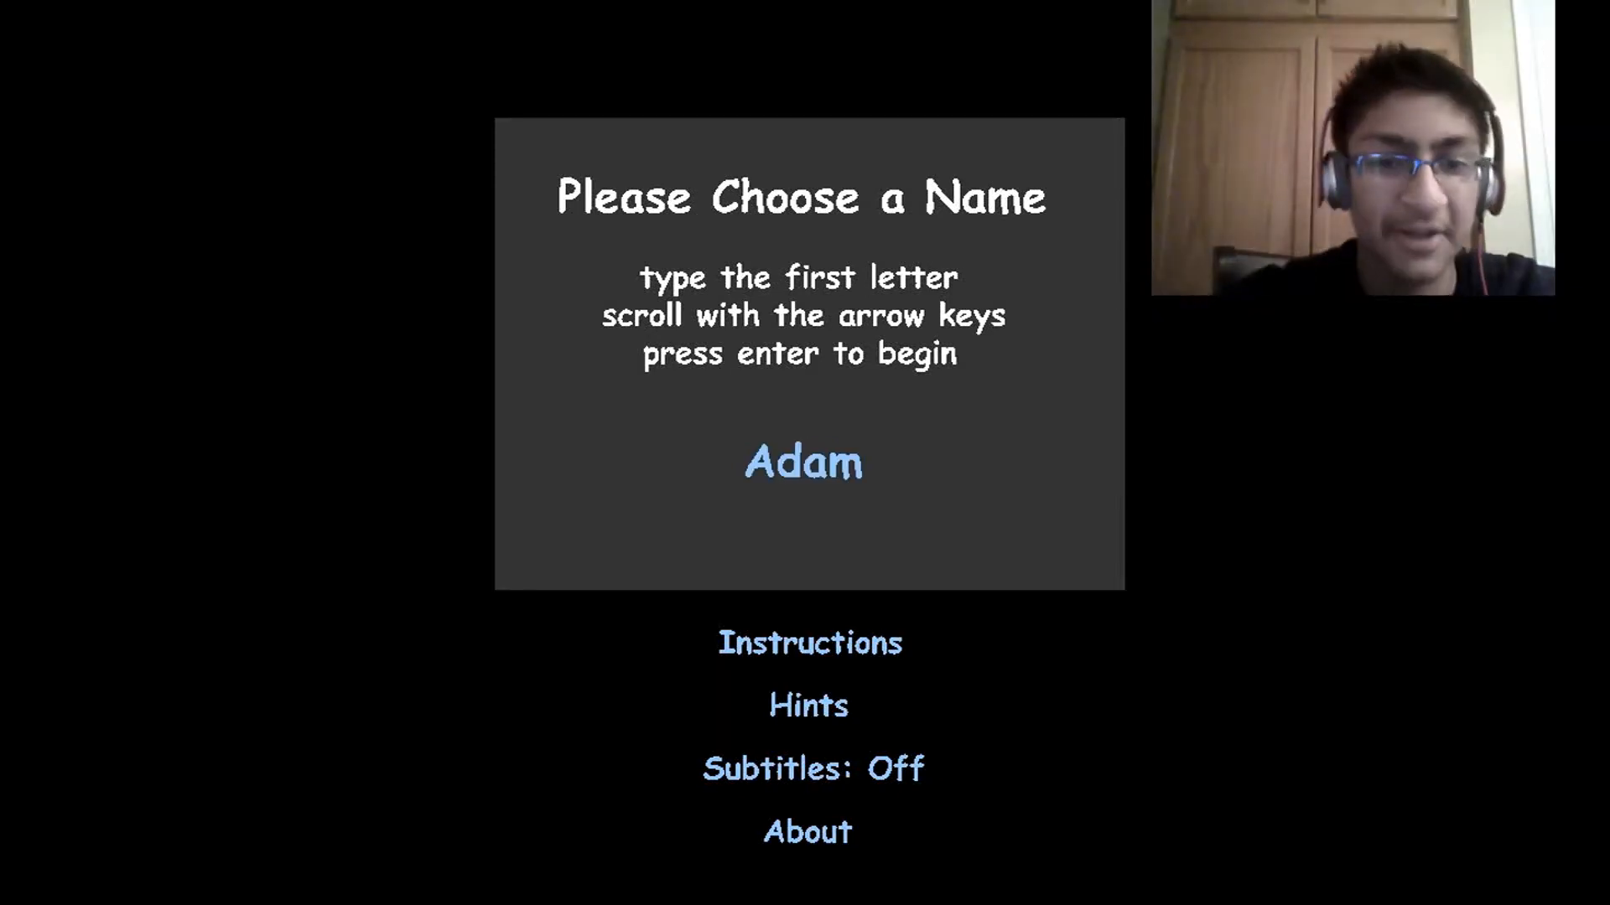
# Step: Try name letters (A, Ben, d, i, O) until Will is chosen, then switch subtitles on
pyautogui.write('A')
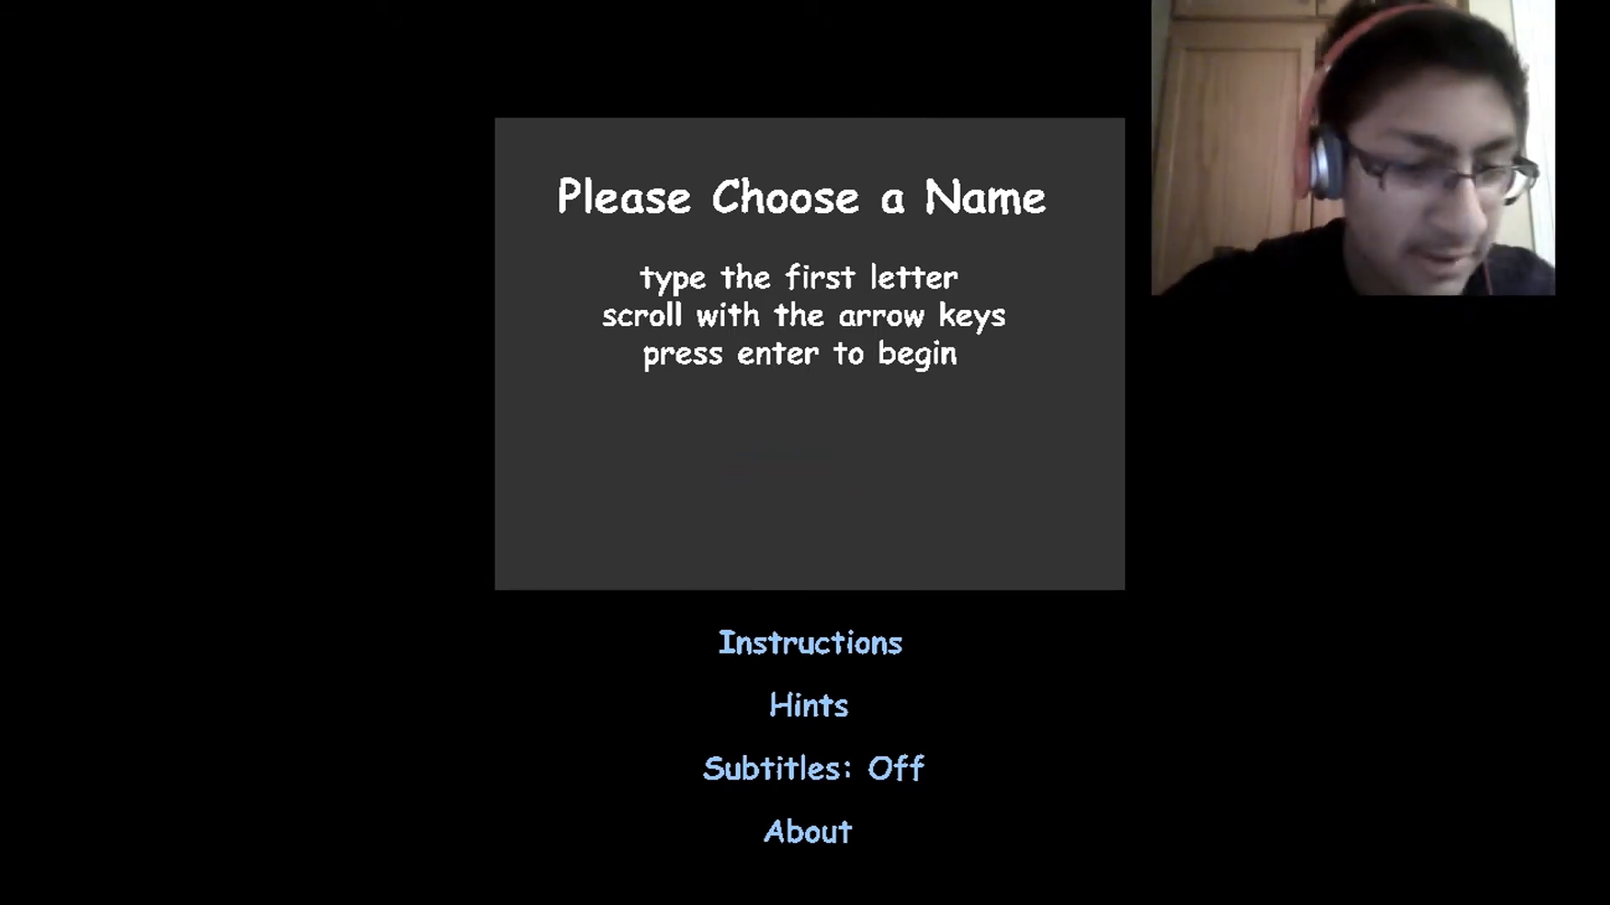
pyautogui.write('Ben')
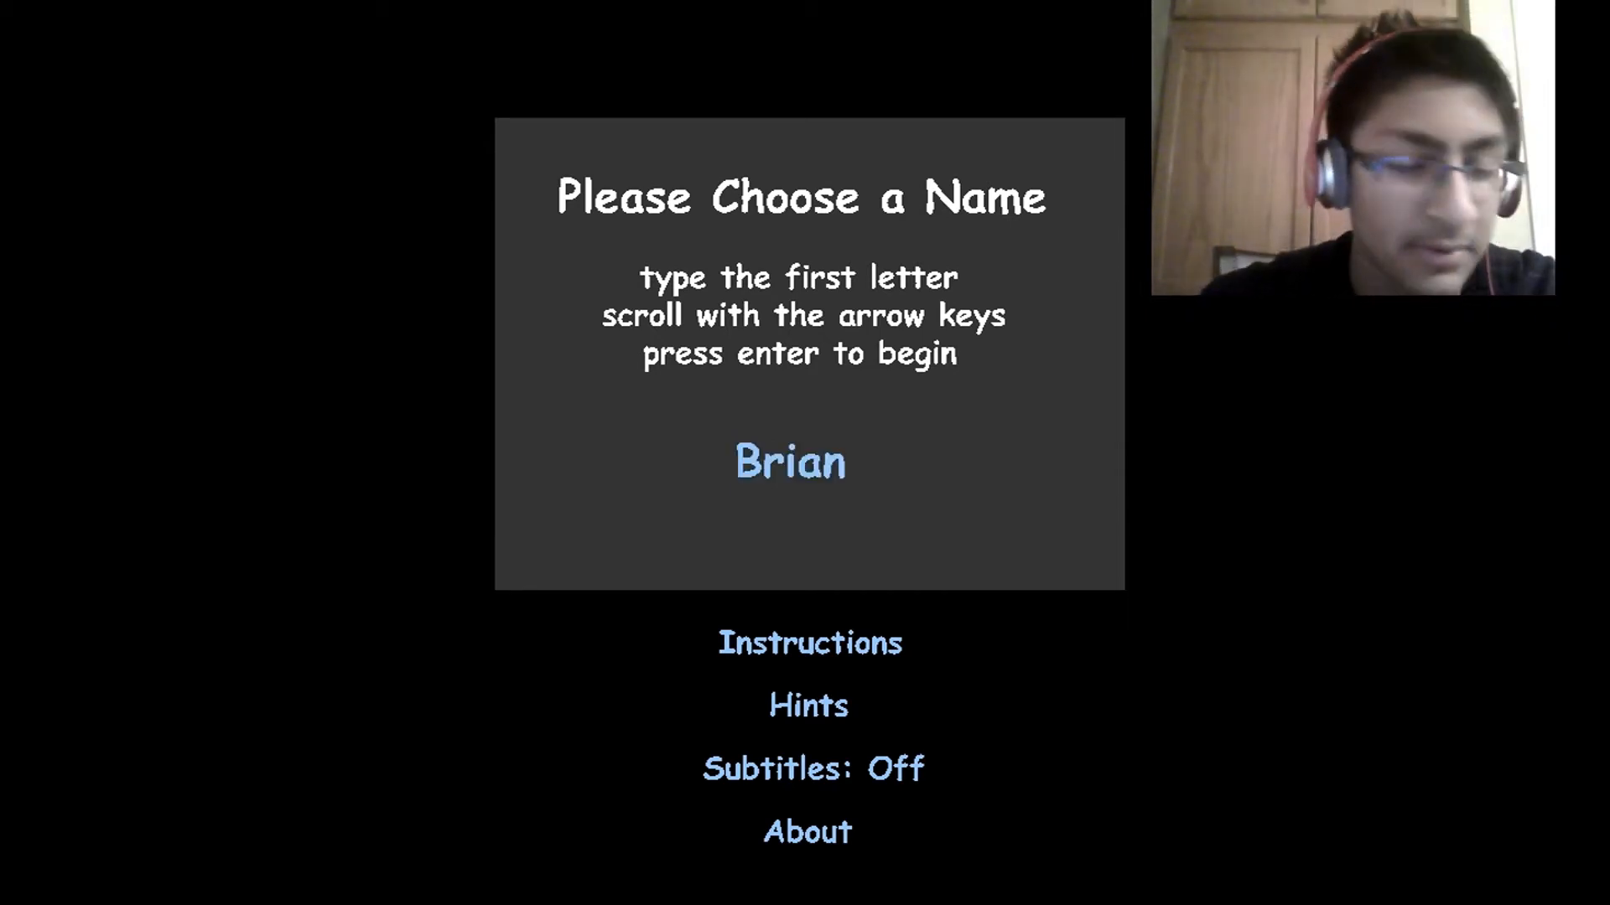
pyautogui.write('d')
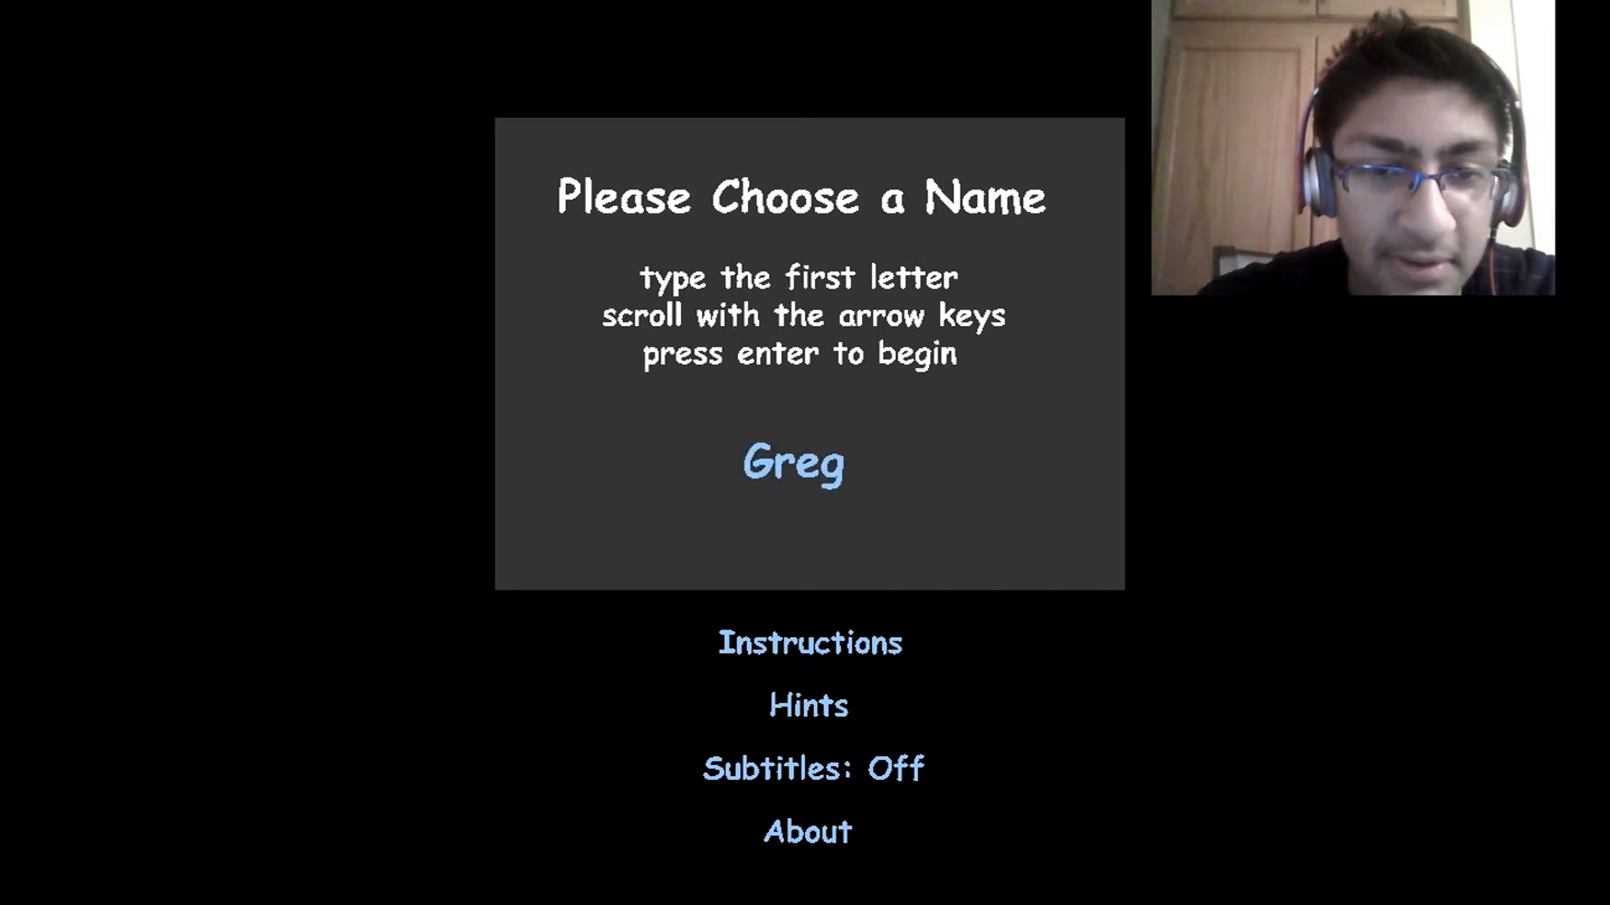
pyautogui.write('i')
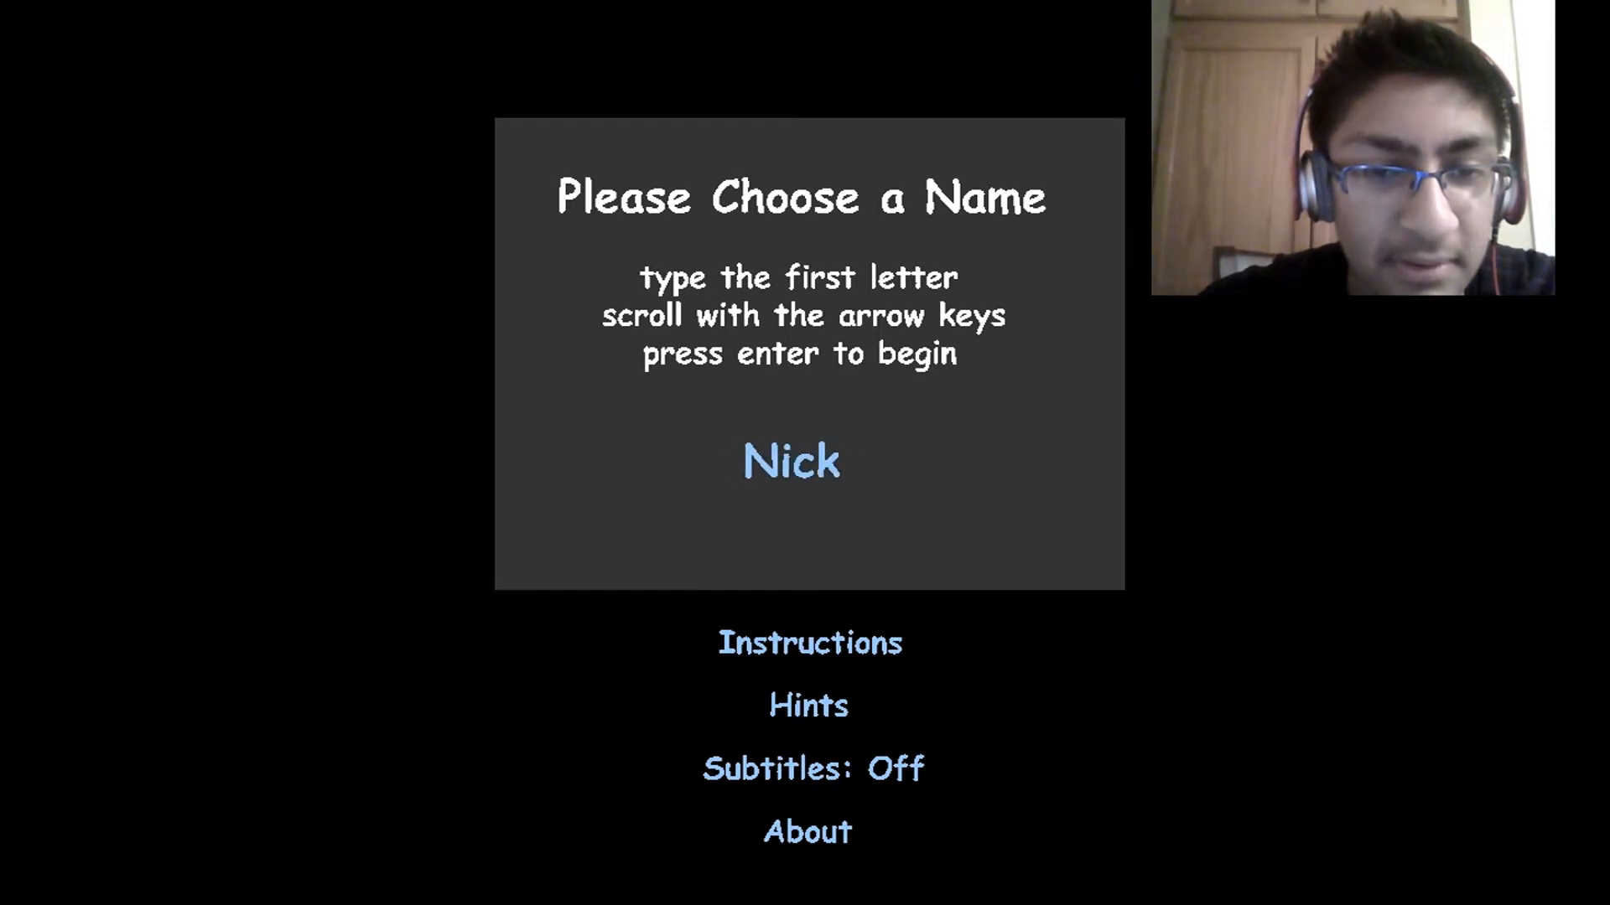
pyautogui.write('O')
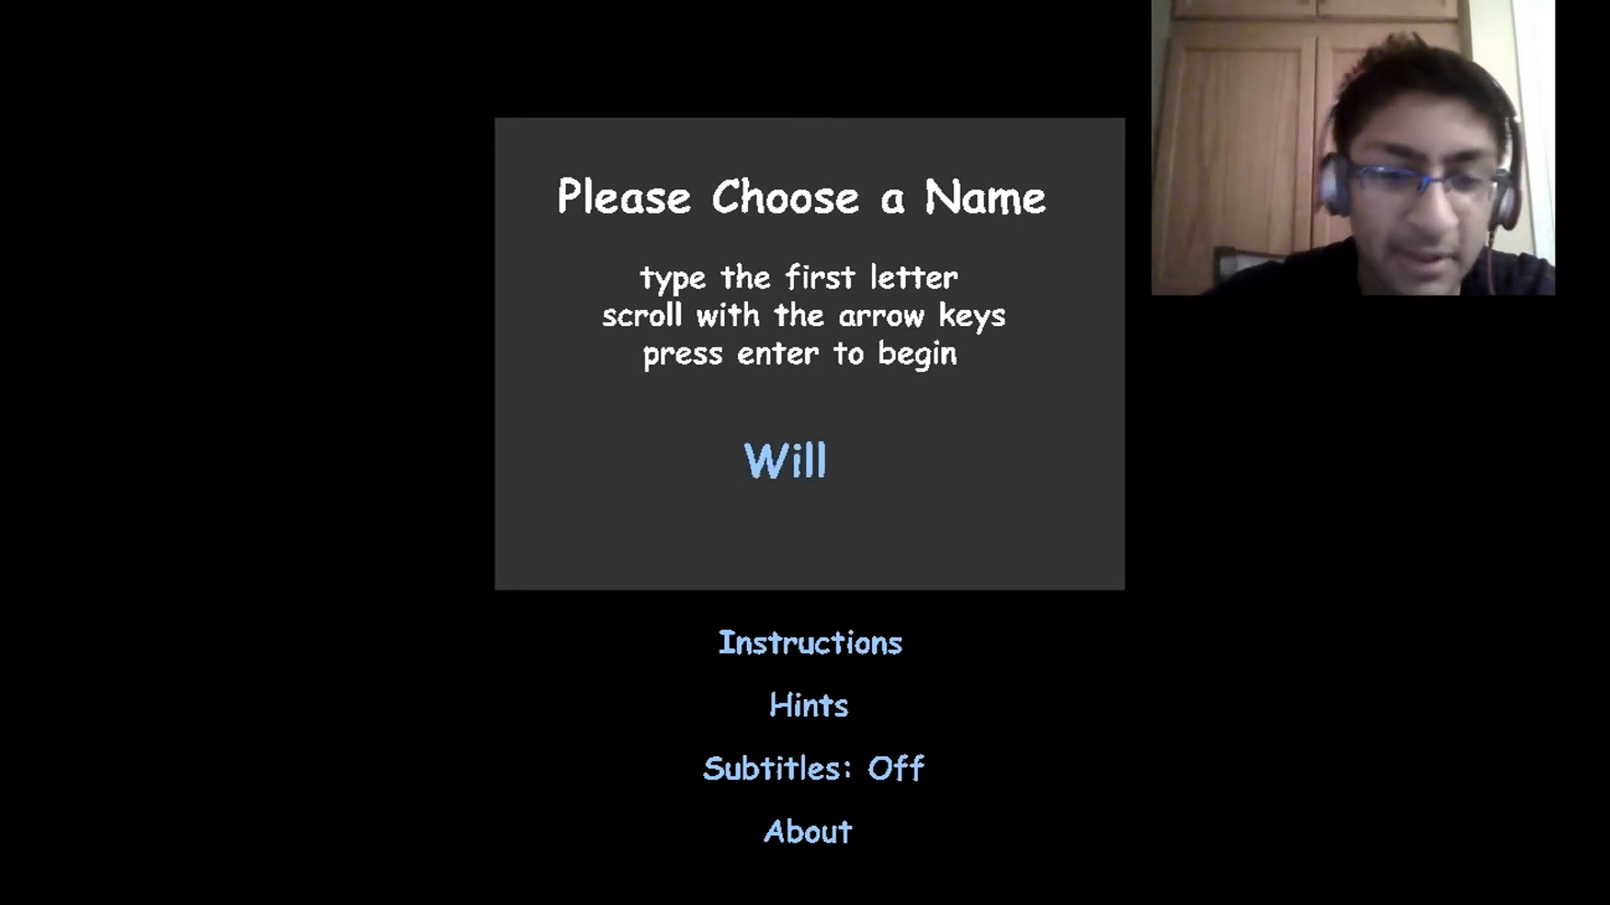
pyautogui.click(810, 768)
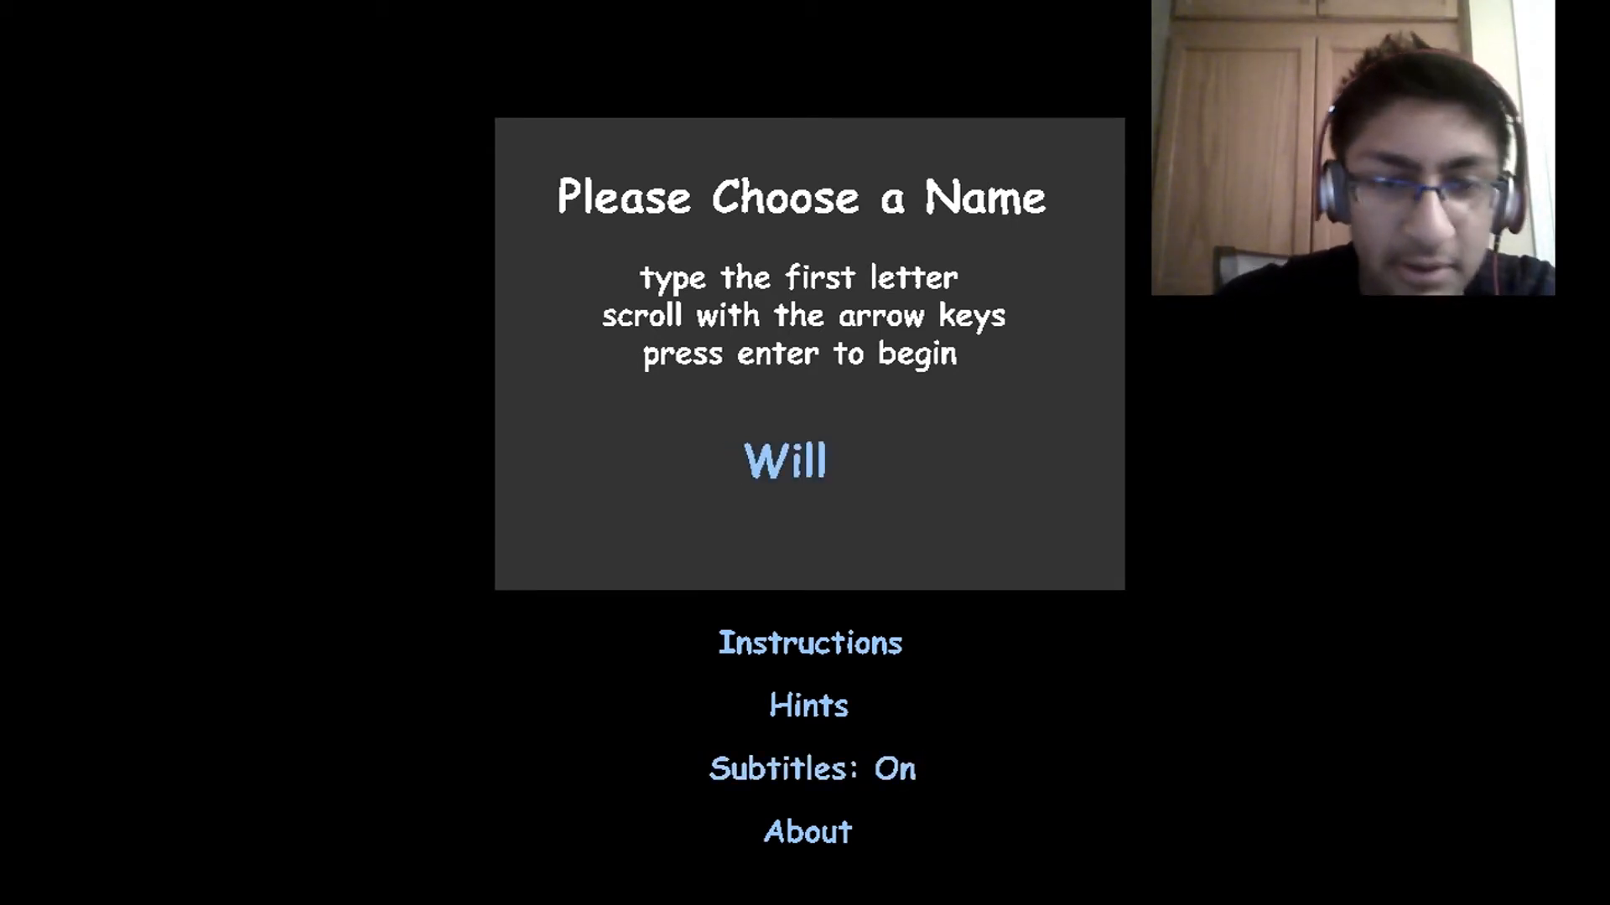
# Step: Start the story as Will and begin typing a line while waiting at the apartment door
pyautogui.press('enter')
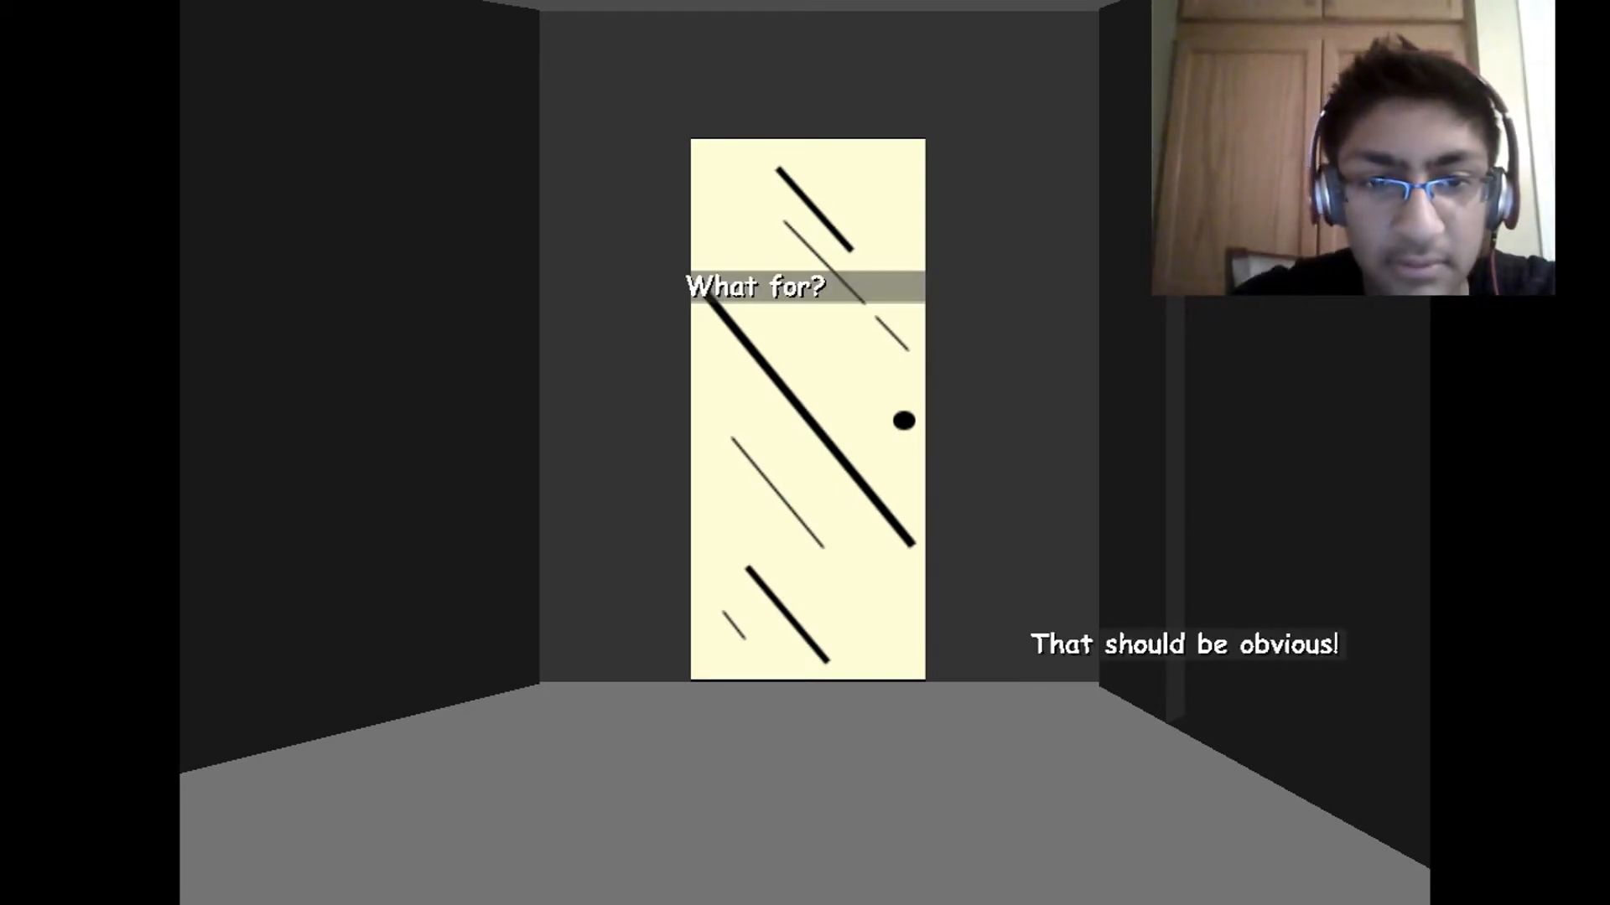
pyautogui.write('wal')
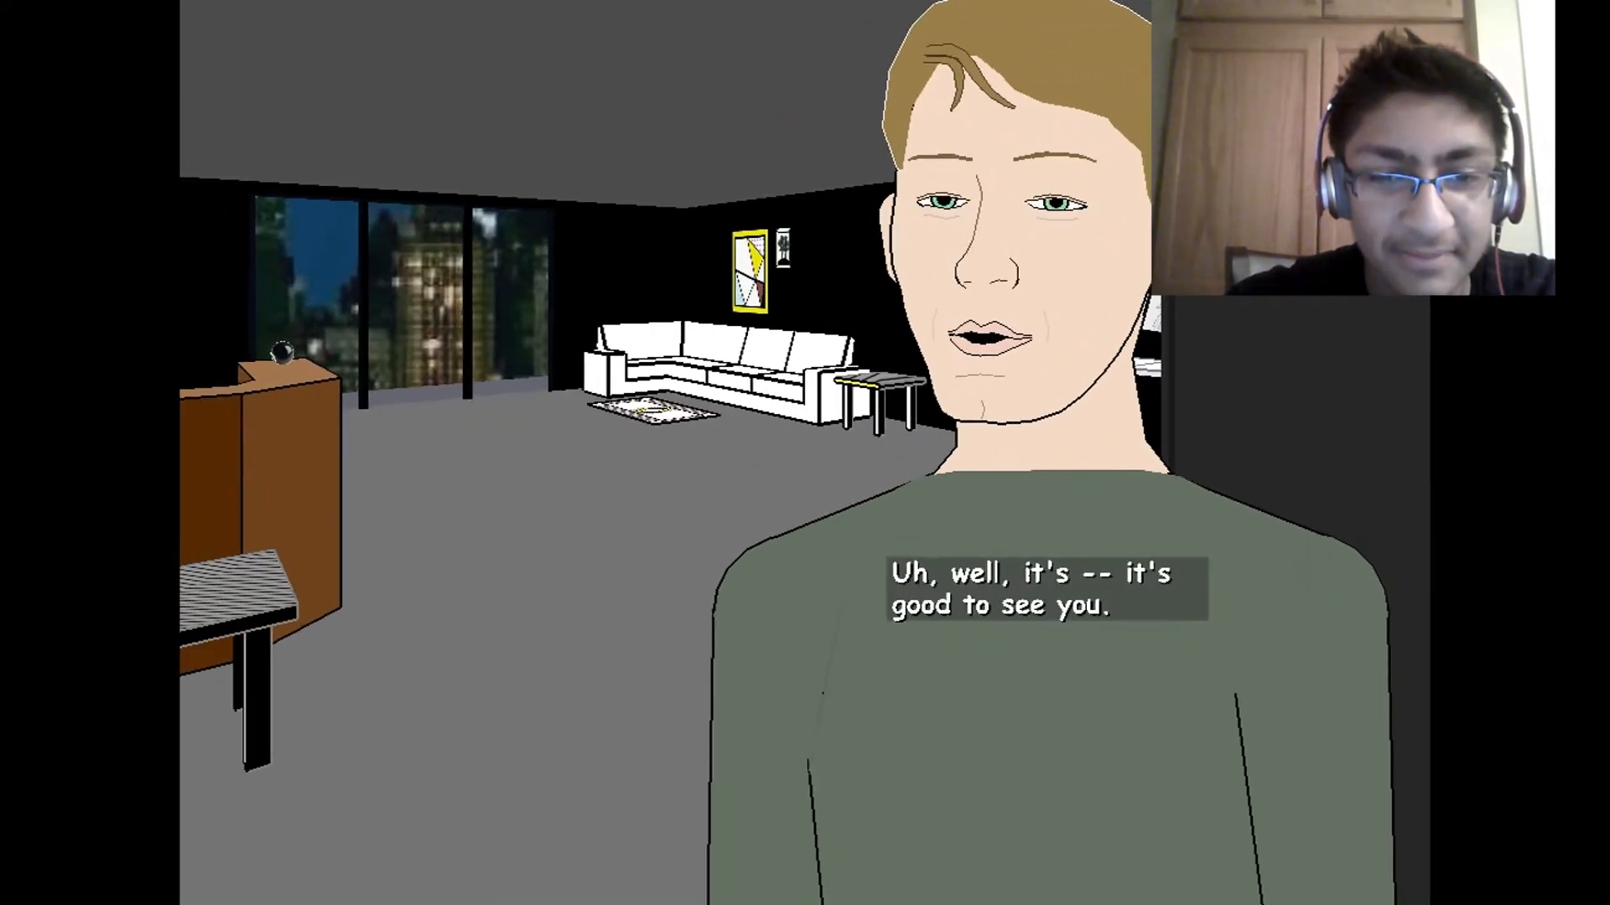
# Step: Reply to Trip's greeting inside the apartment, typing 'got' at the dialogue prompt
pyautogui.write('got')
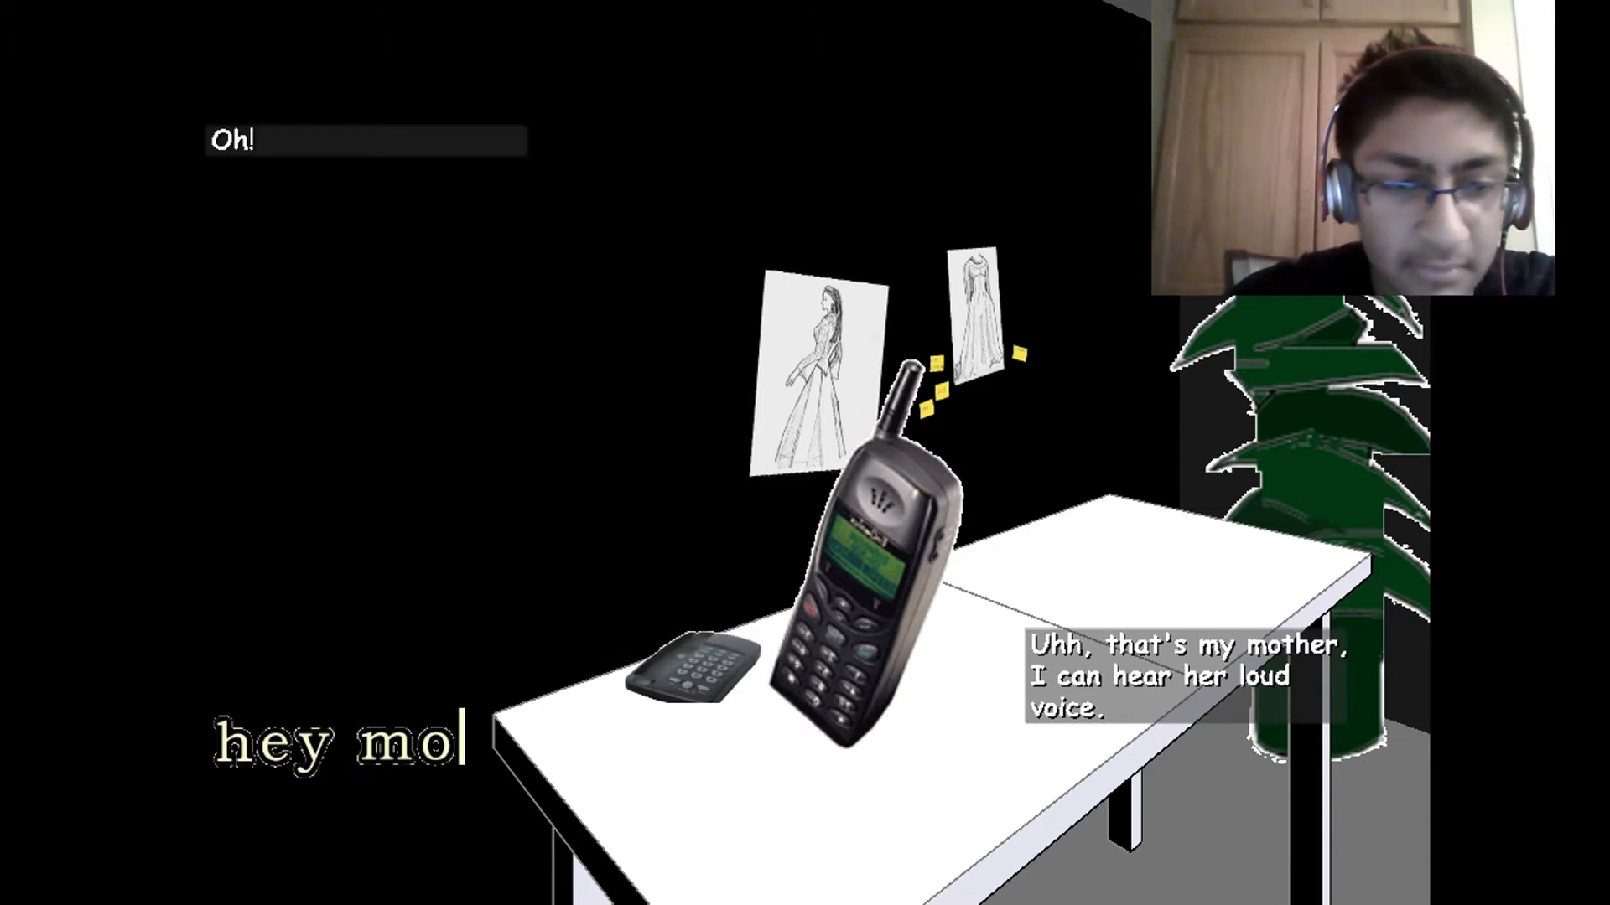
# Step: Greet Grace with a friendly 'hey' as she faces the player
pyautogui.write('m')
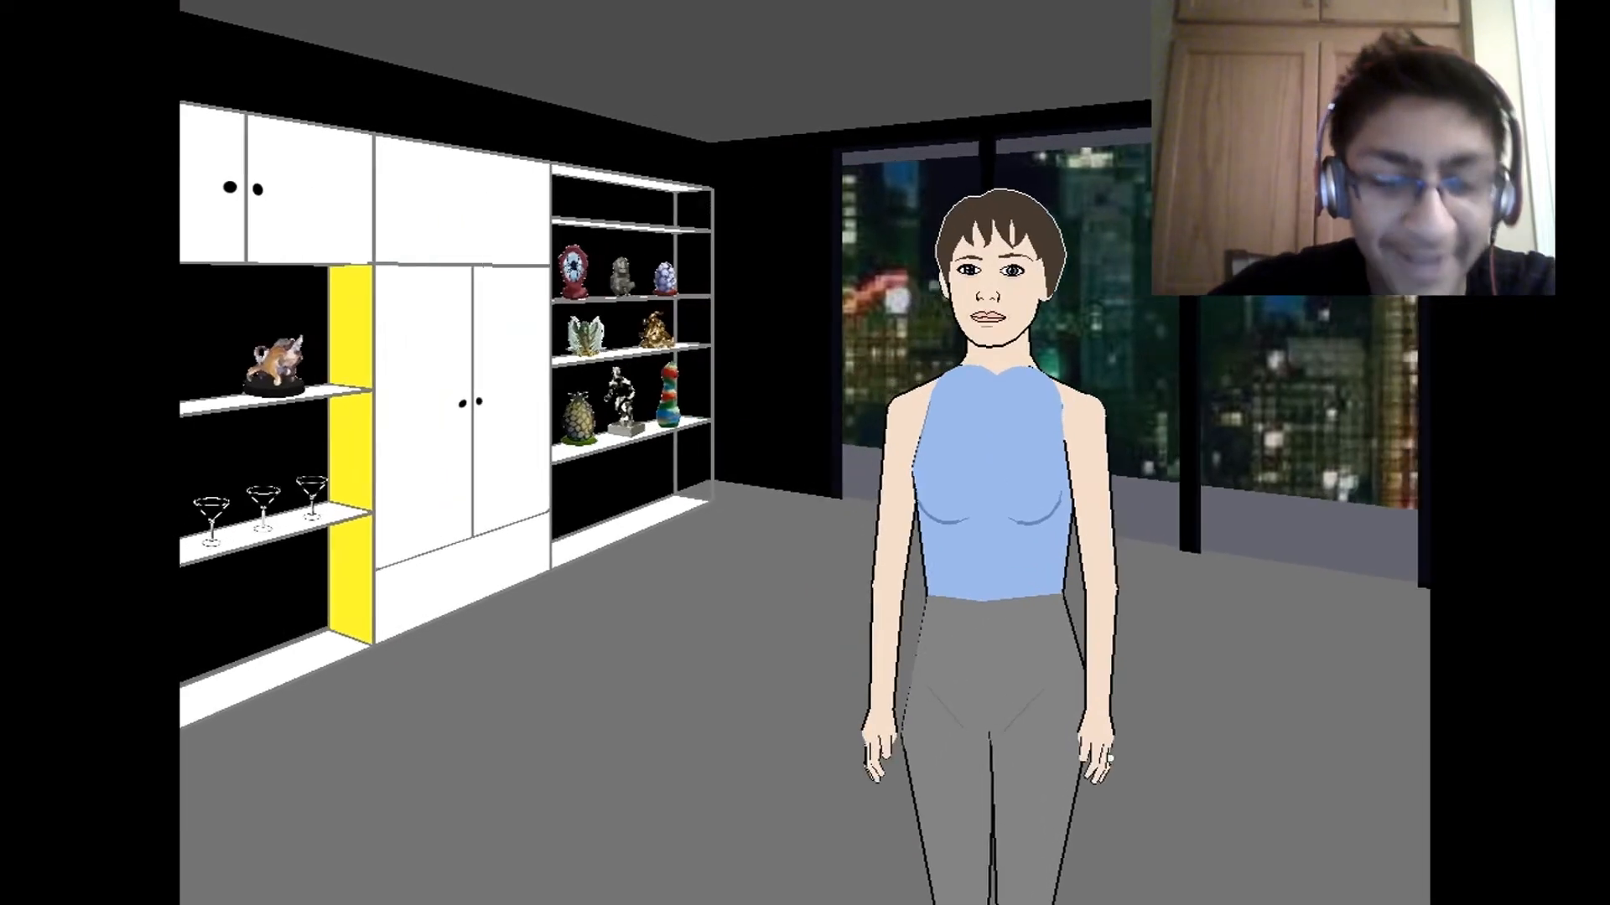
pyautogui.write('hey m')
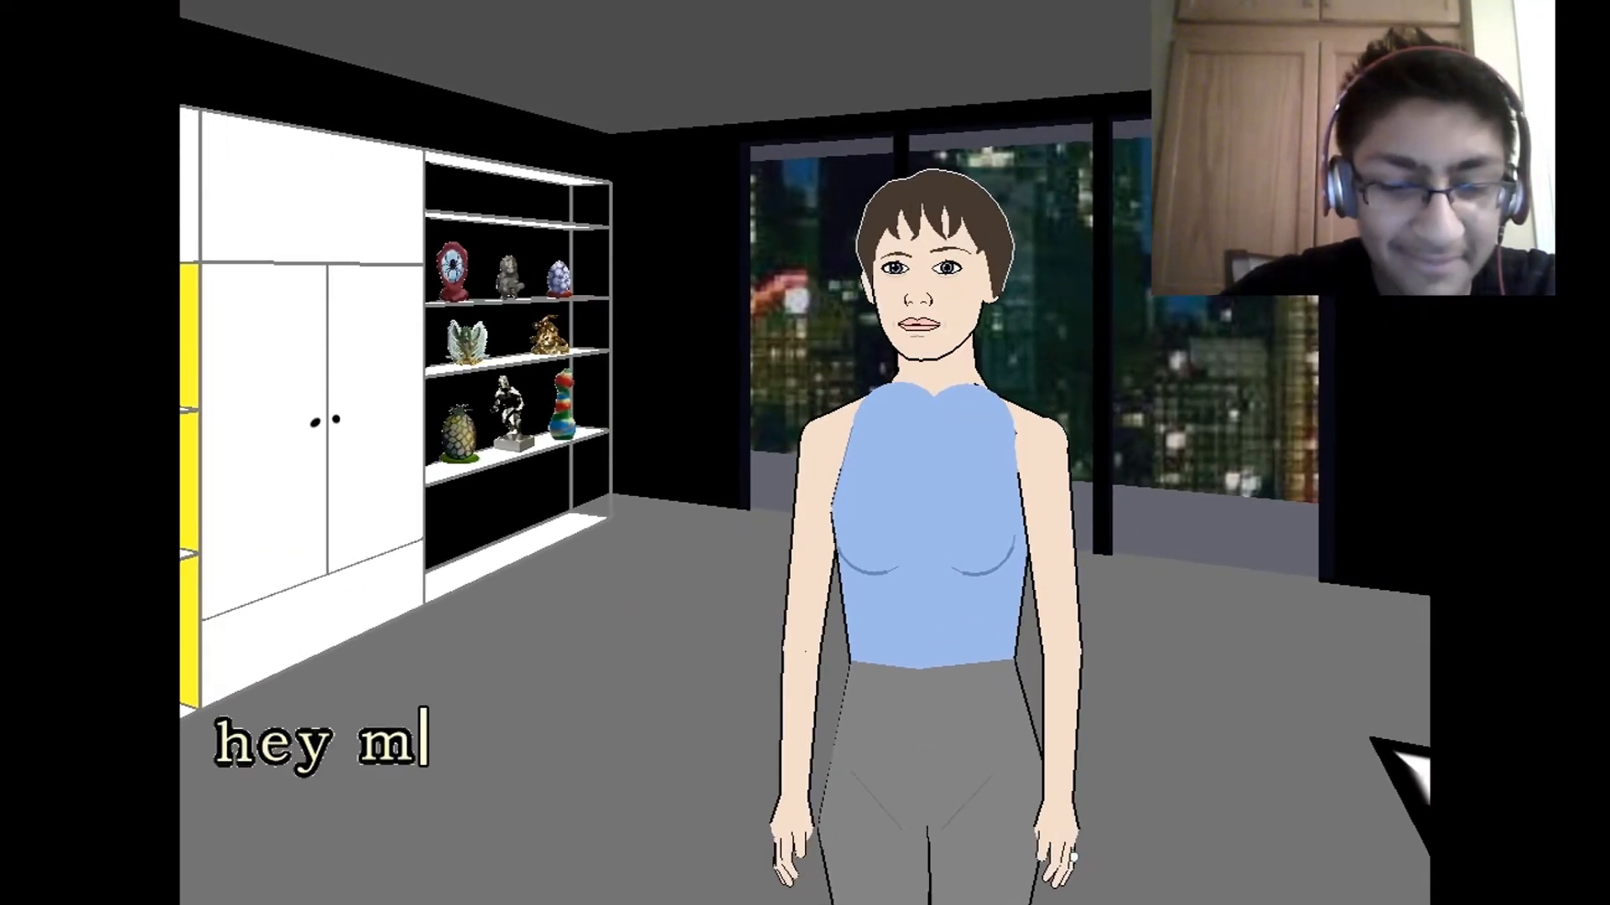
pyautogui.write('y')
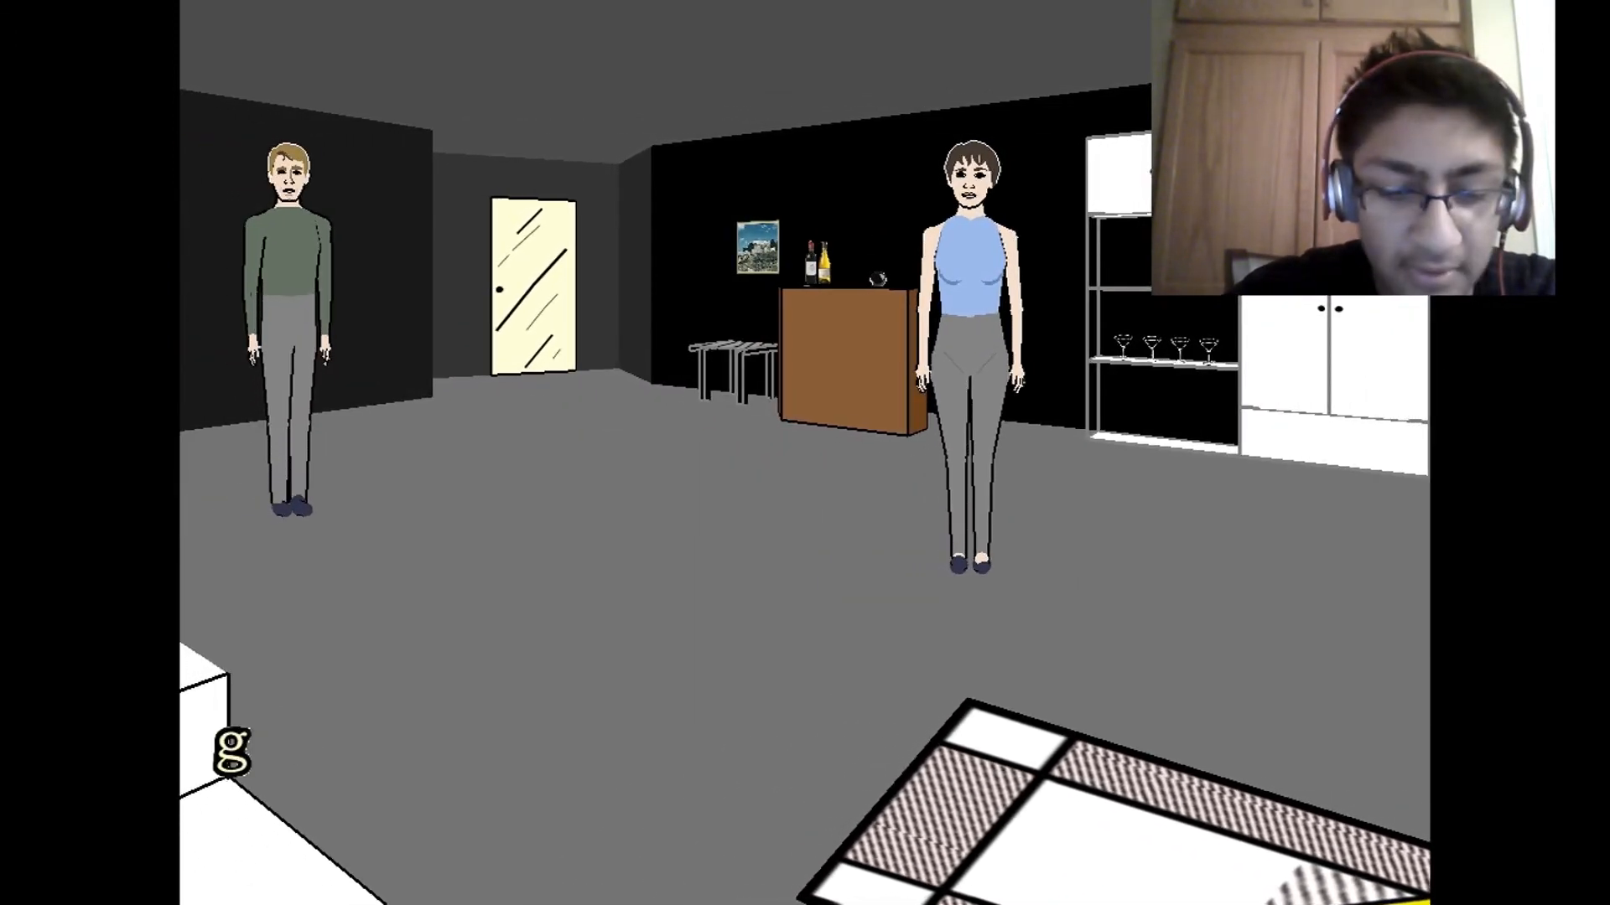
# Step: Ask the hosts to 'give me some drinks'
pyautogui.write('ive me some')
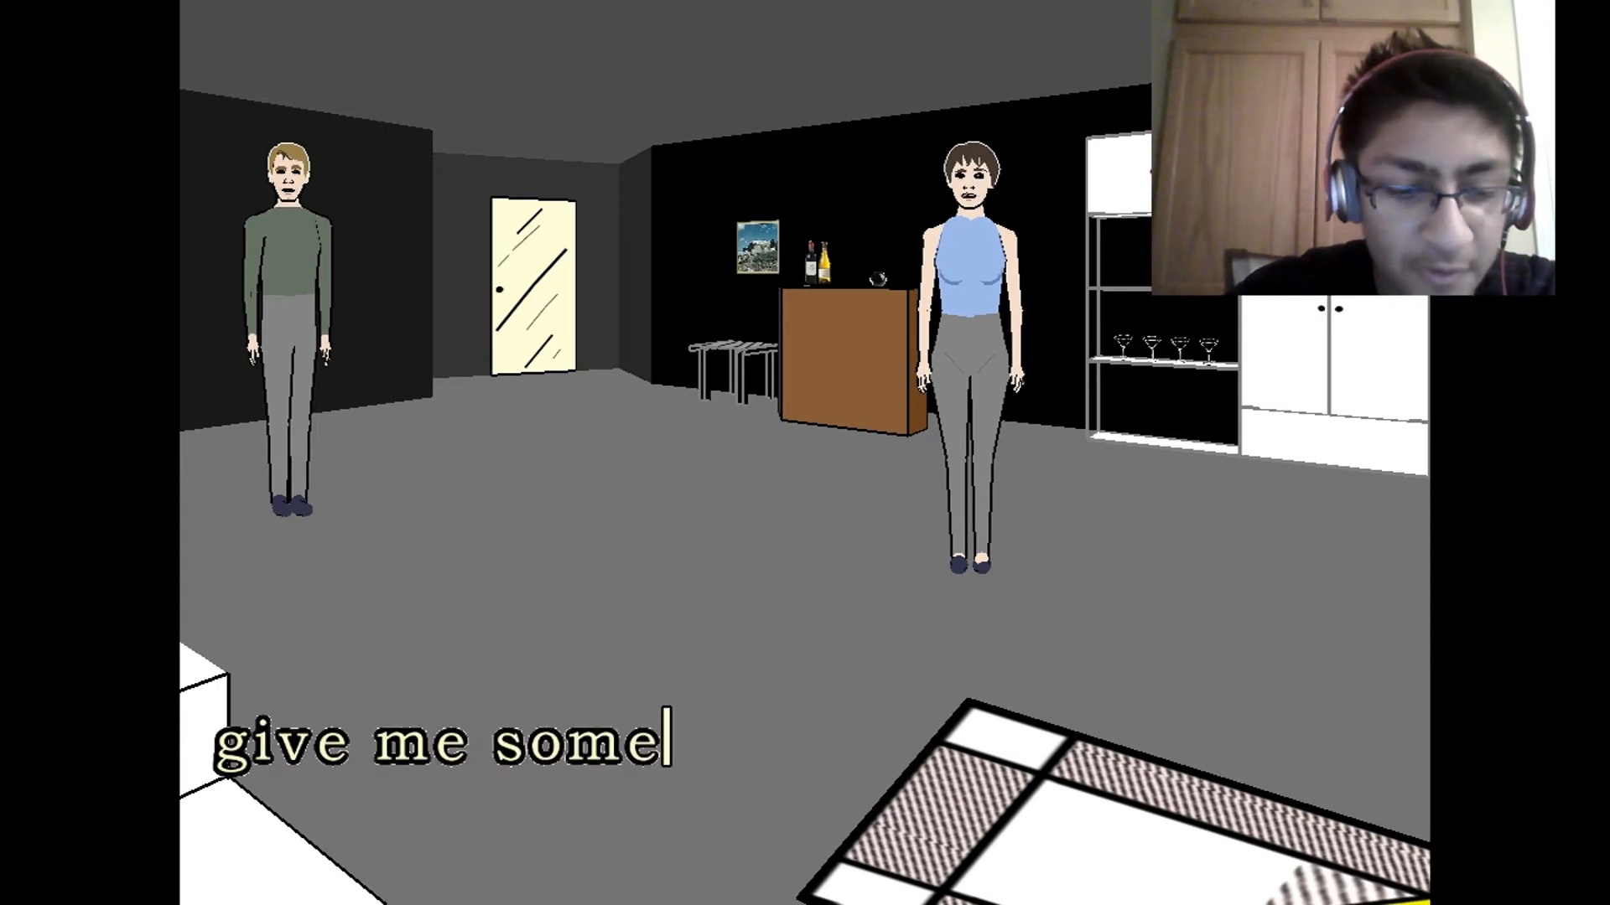
pyautogui.write('drinks')
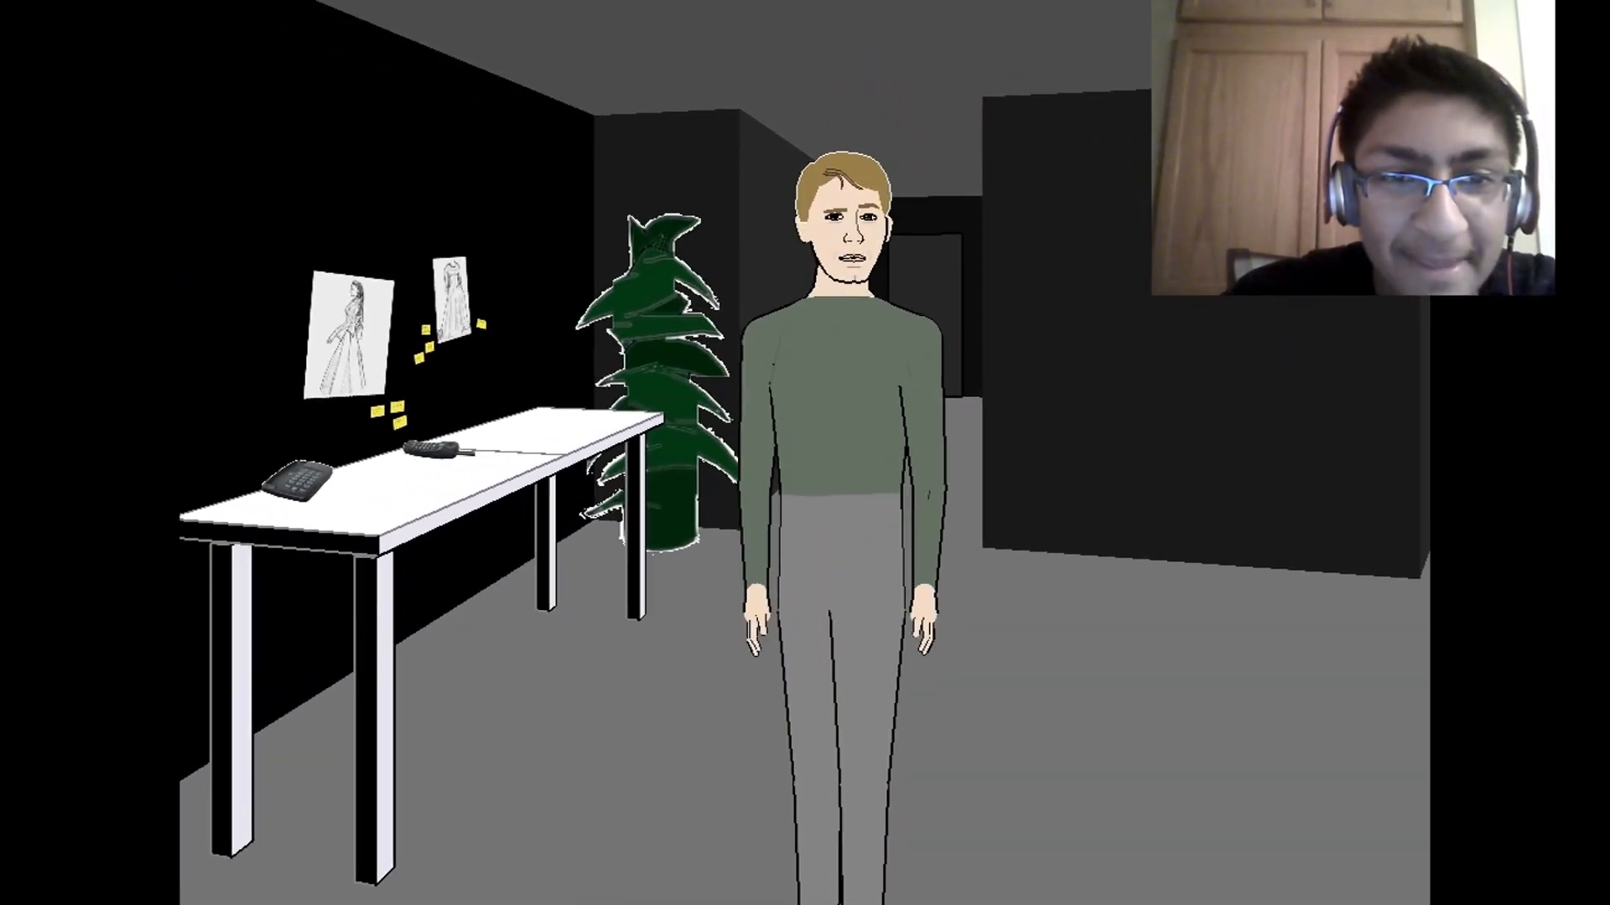
# Step: Tell Trip sorry, 'i was joking'
pyautogui.write('sorr')
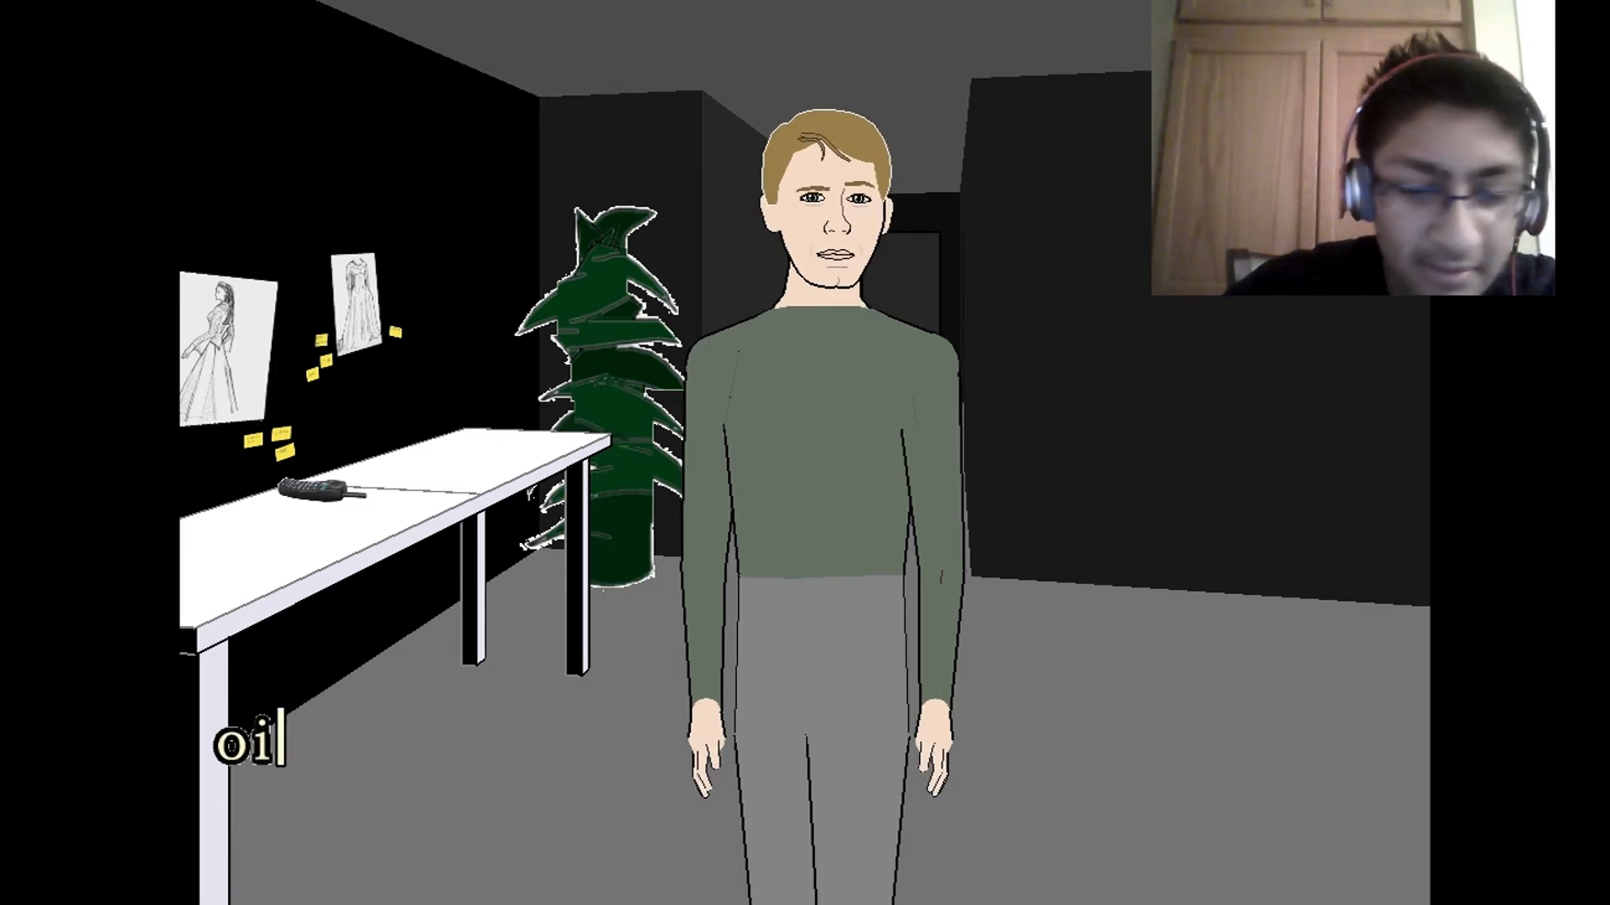
pyautogui.write('i was jok')
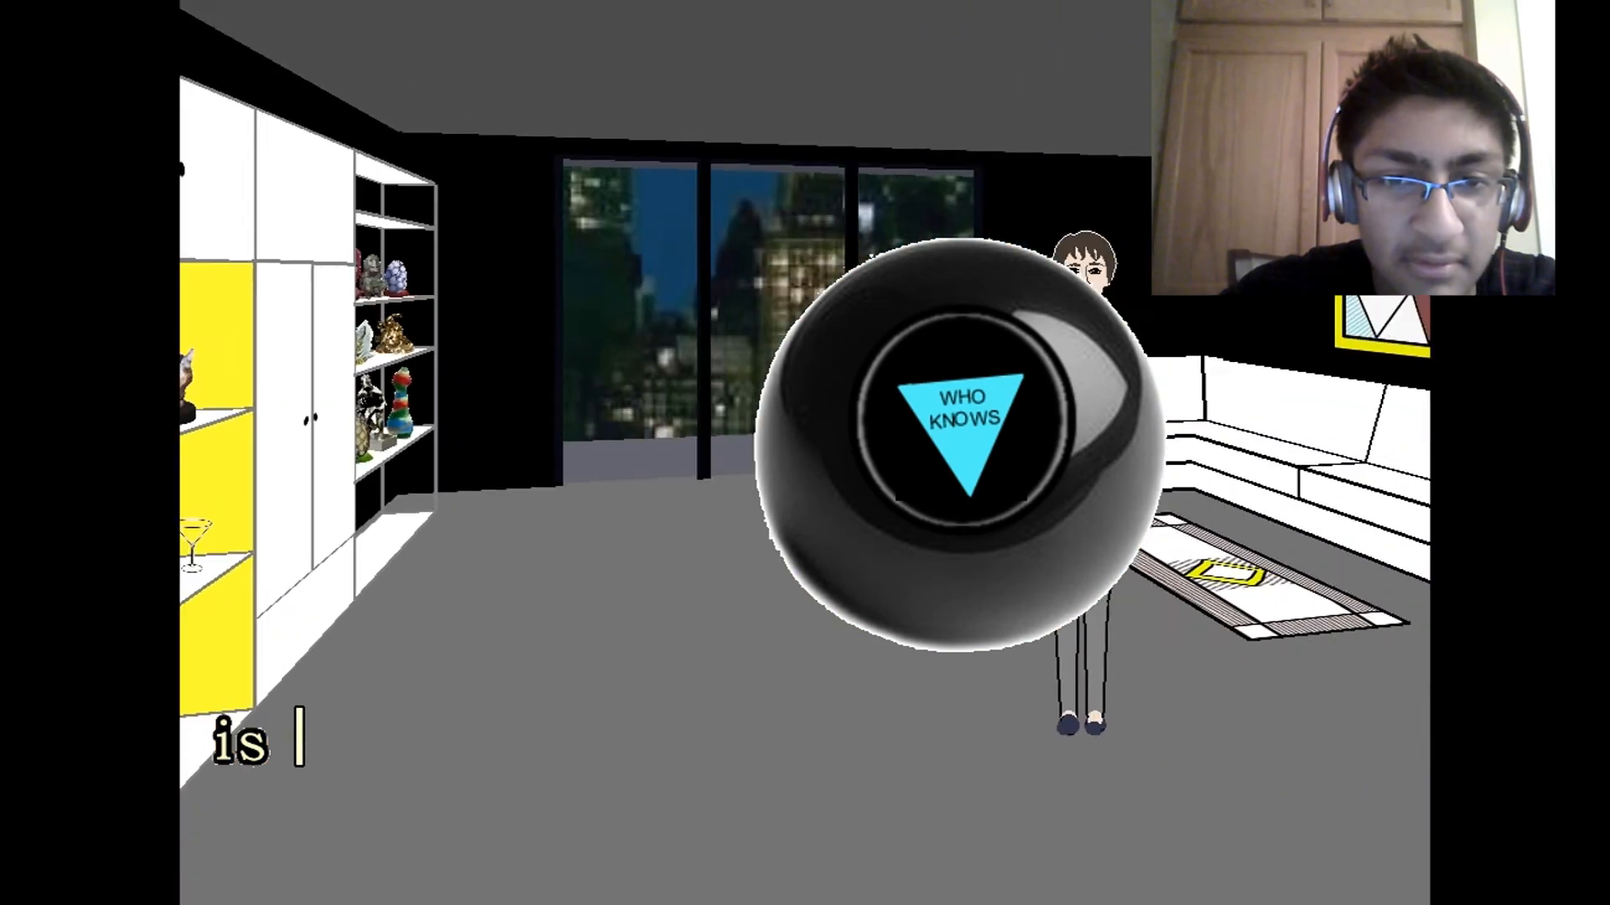
# Step: Ask the magic 8-ball 'is Trip gay', shake it, then start asking about Grace
pyautogui.write('t')
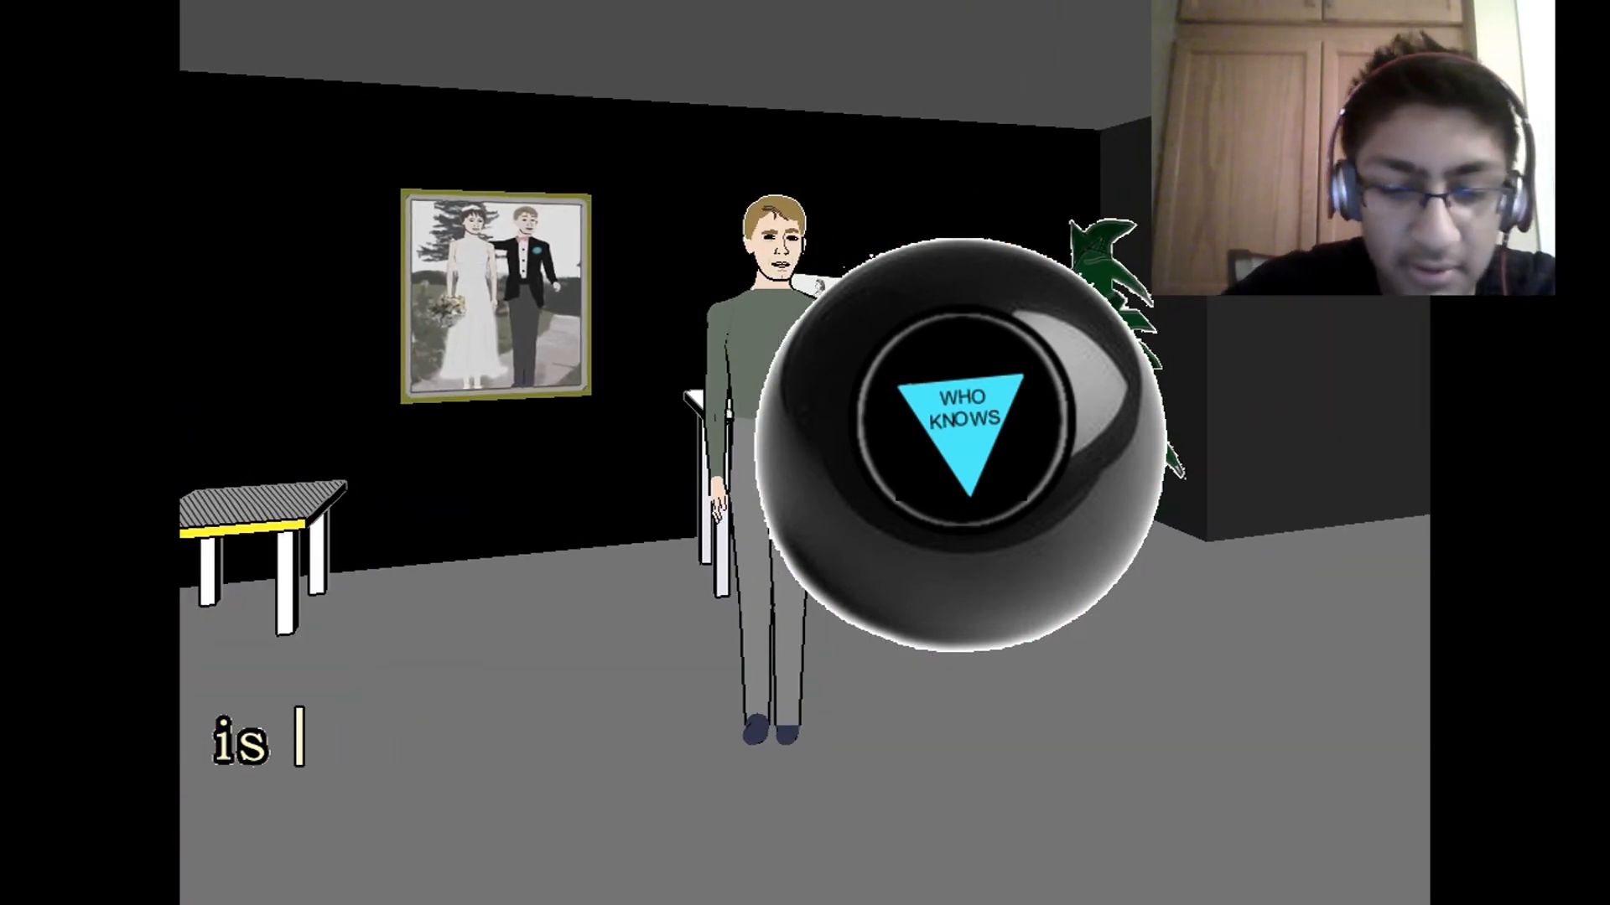
pyautogui.write('Trip gay')
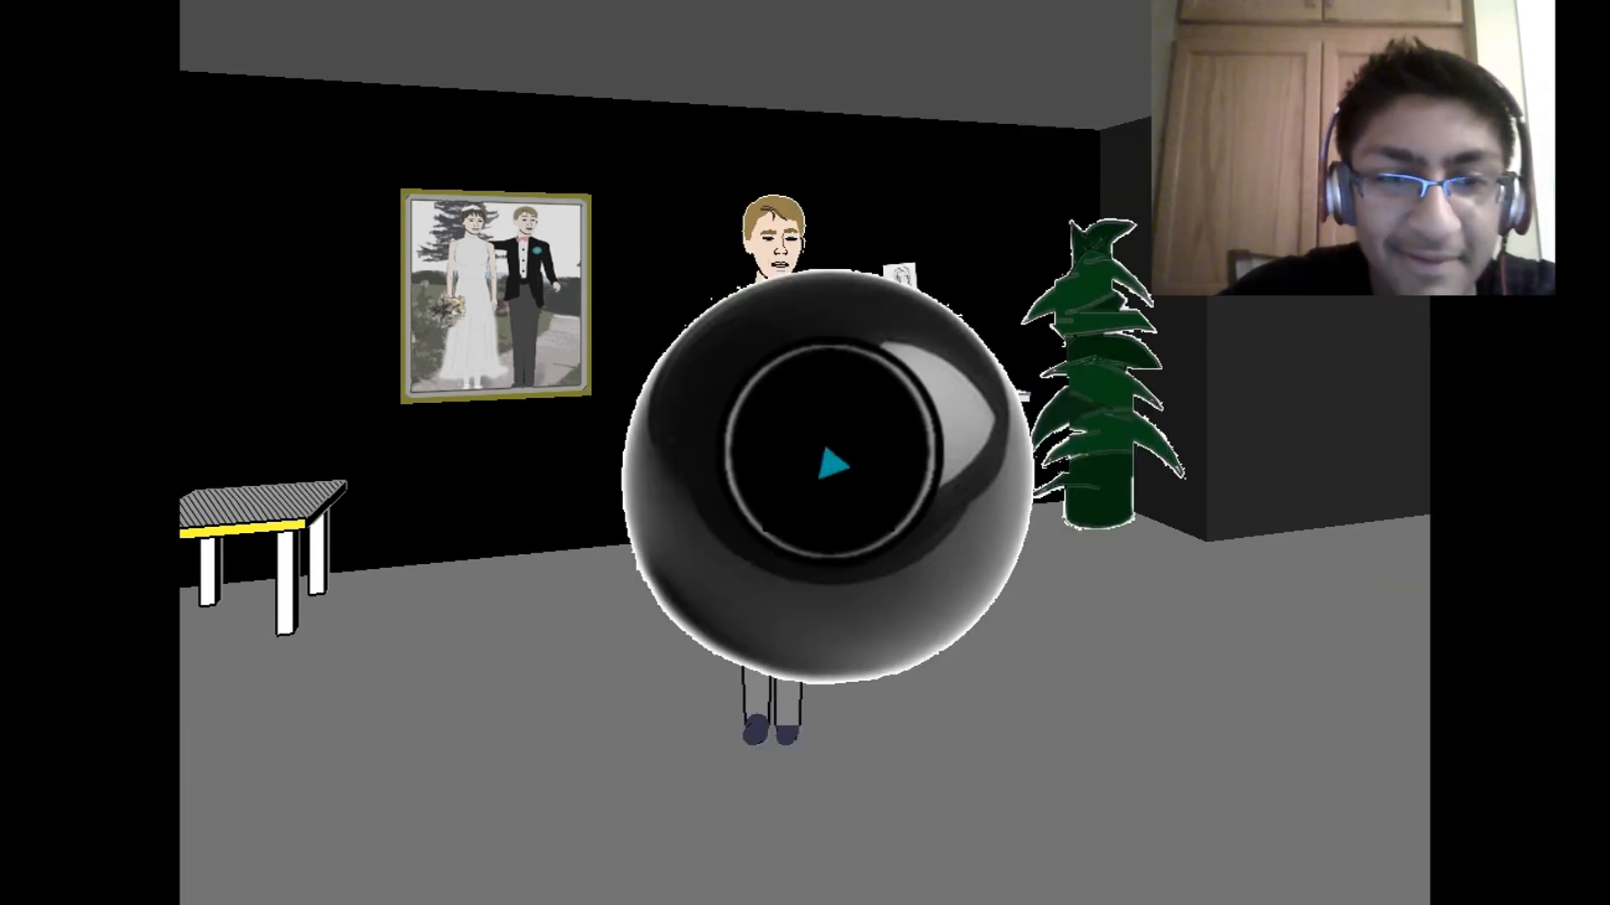
pyautogui.click(829, 468)
pyautogui.write('i')
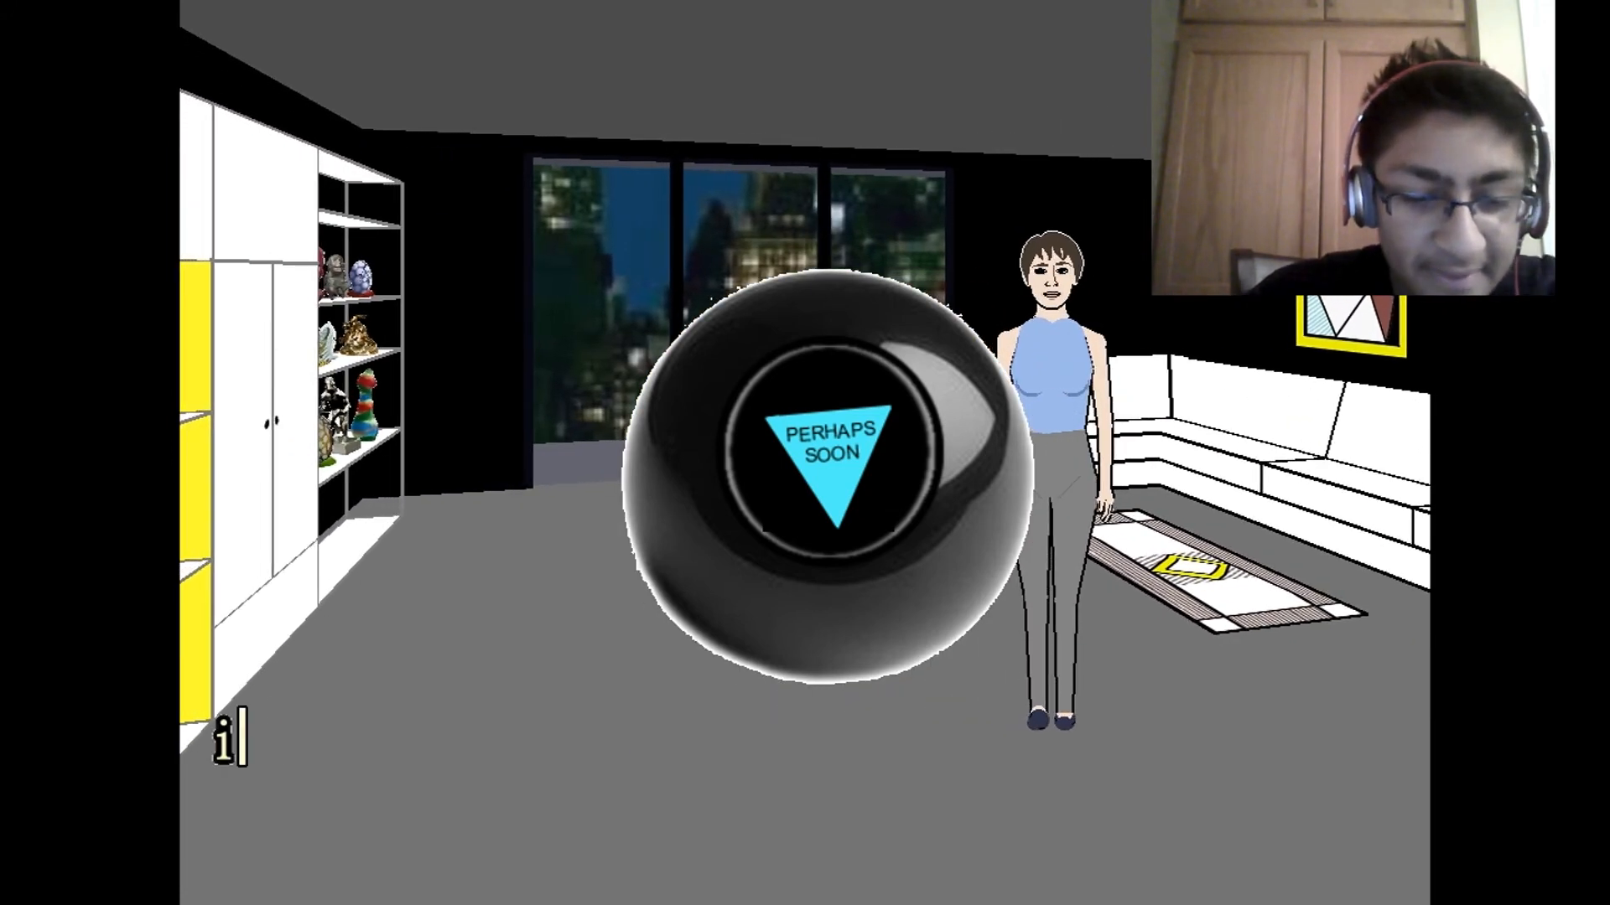
pyautogui.write('s Grace')
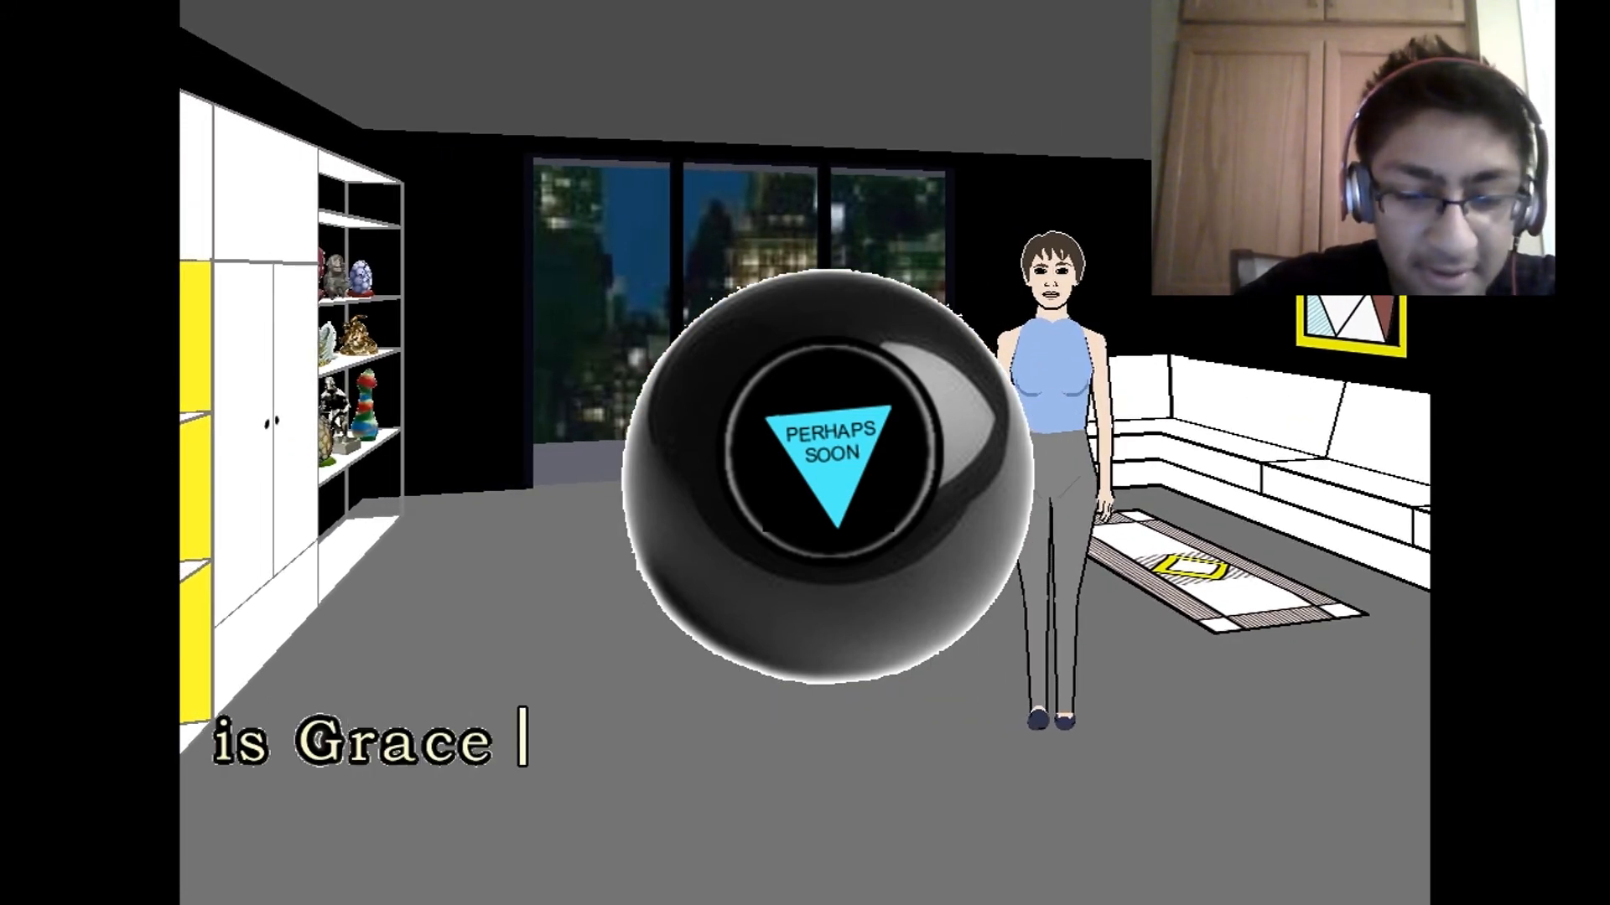